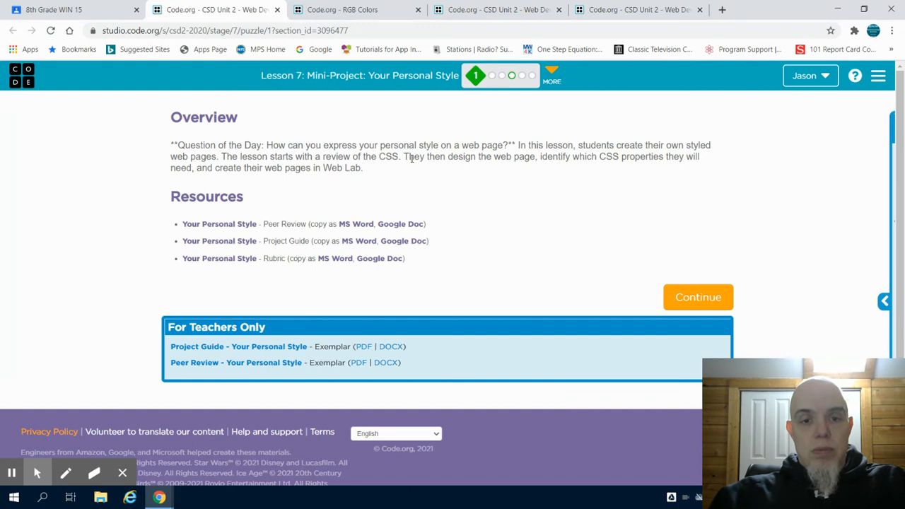
{"action": "mouse_move", "coordinate": [360, 91]}
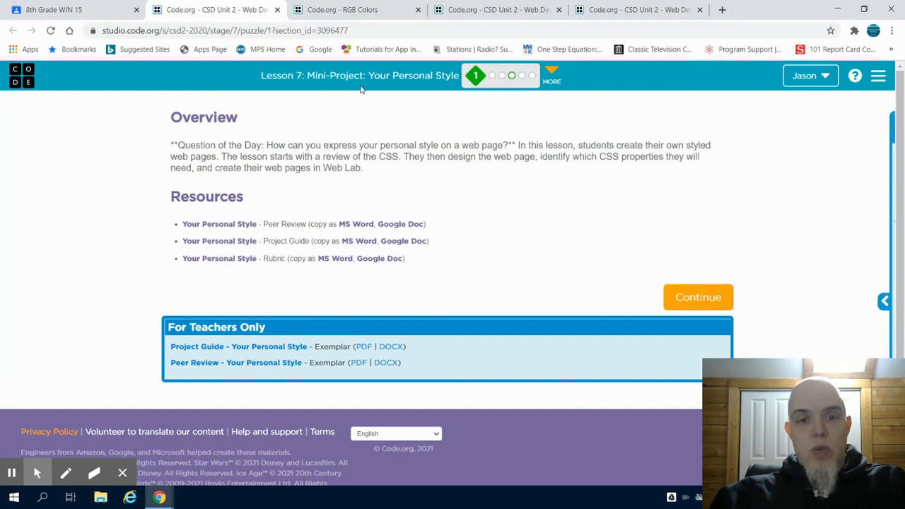
{"action": "mouse_move", "coordinate": [439, 176]}
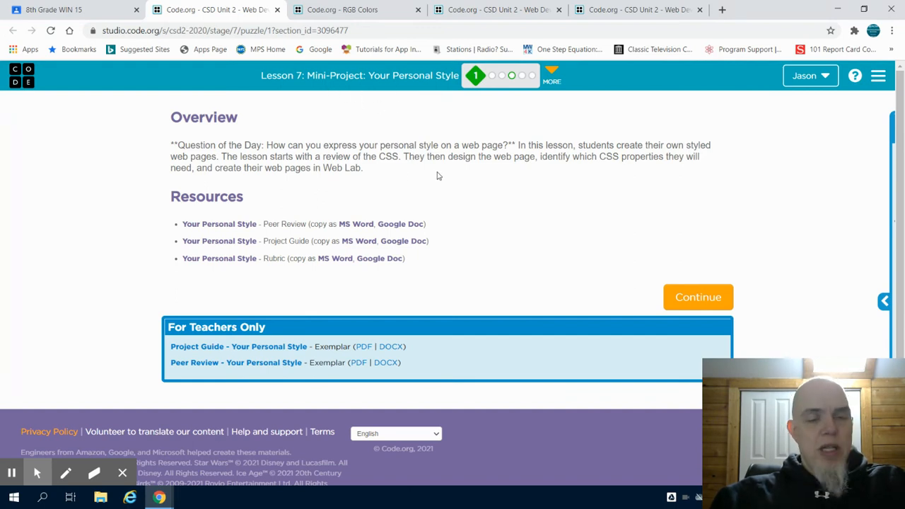
{"action": "mouse_move", "coordinate": [407, 181]}
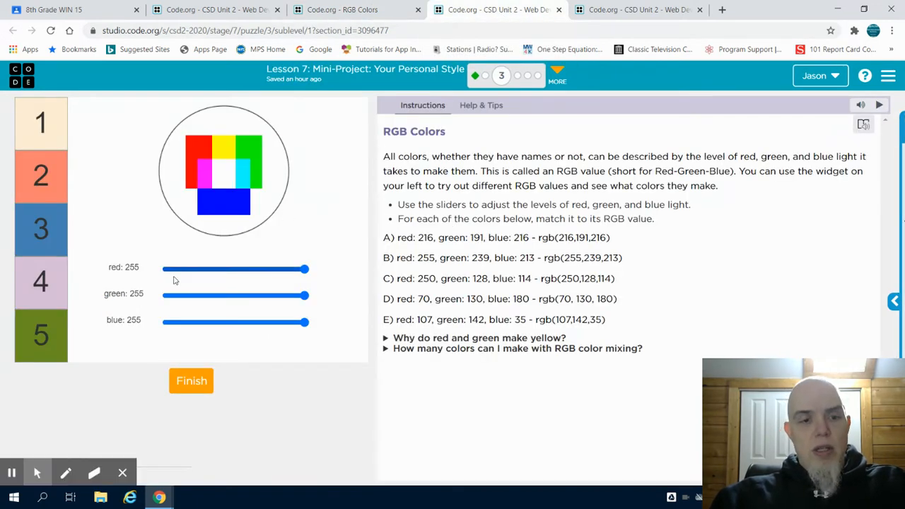
Mix the RGB sliders through light blue, dark green, orange and pink.
{"action": "left_click_drag", "start_coordinate": [304, 269], "coordinate": [186, 268]}
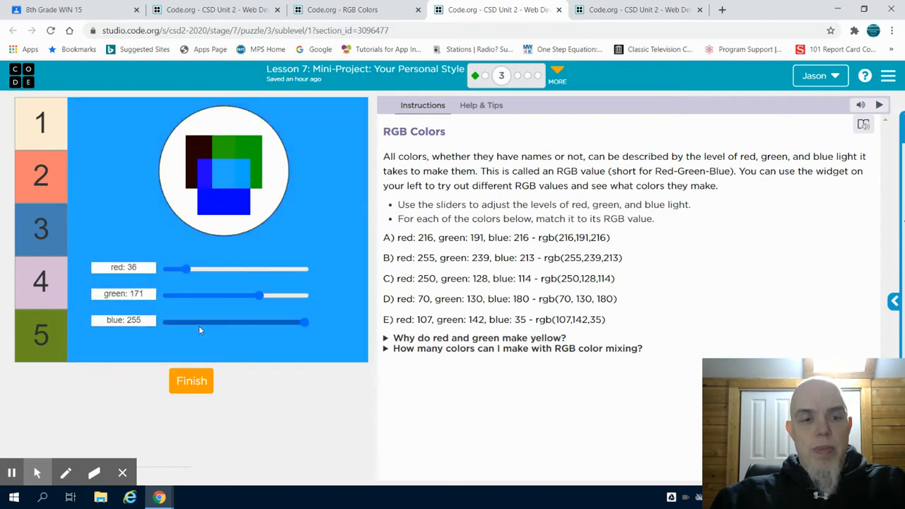
{"action": "left_click_drag", "start_coordinate": [304, 323], "coordinate": [189, 322]}
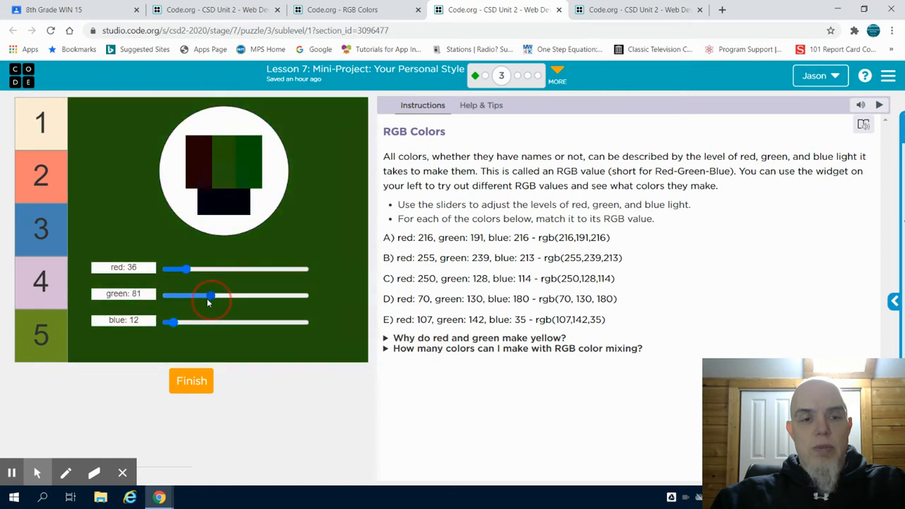
{"action": "left_click_drag", "start_coordinate": [209, 296], "coordinate": [226, 295]}
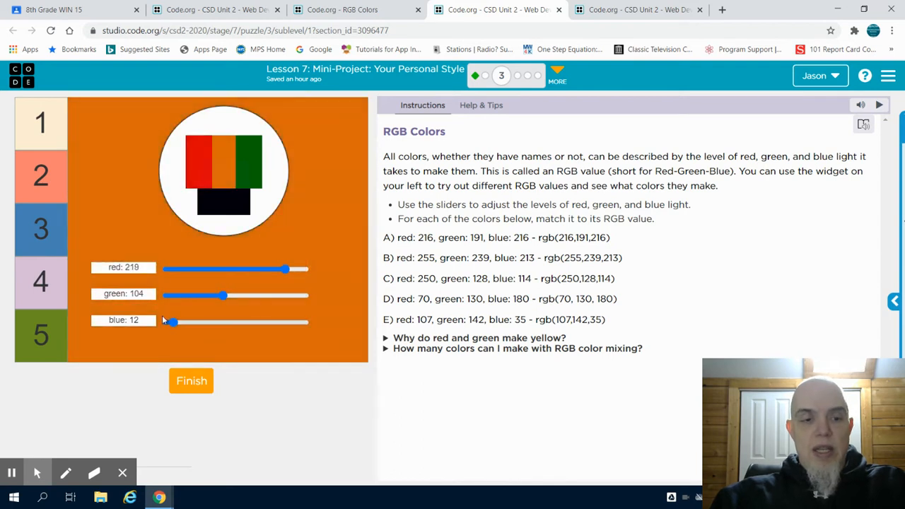
{"action": "left_click_drag", "start_coordinate": [171, 322], "coordinate": [297, 322]}
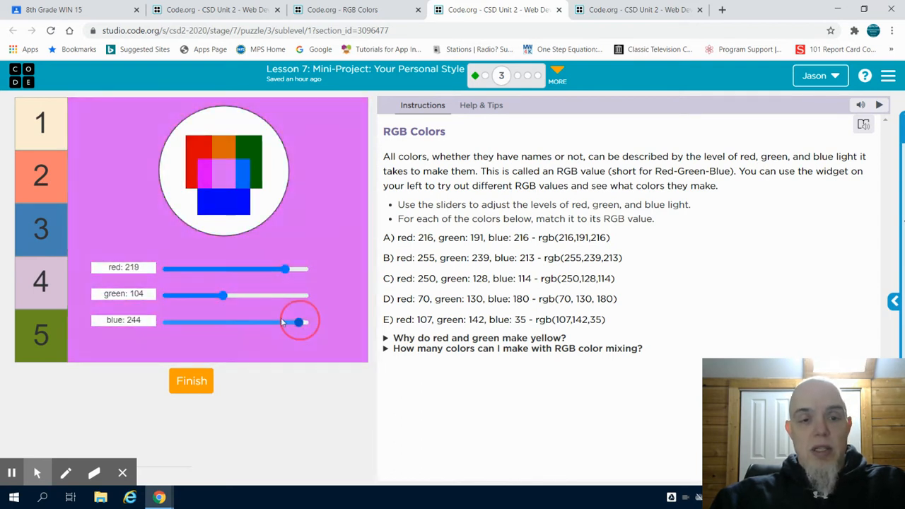
{"action": "left_click_drag", "start_coordinate": [297, 323], "coordinate": [266, 323]}
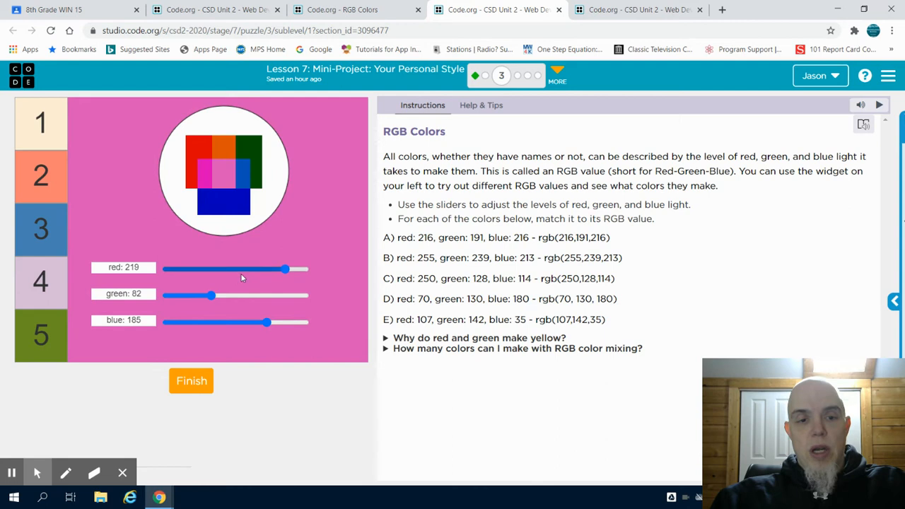
Shift the mix to a deep purple at rgb(82, 48, 185).
{"action": "left_click_drag", "start_coordinate": [286, 269], "coordinate": [189, 269]}
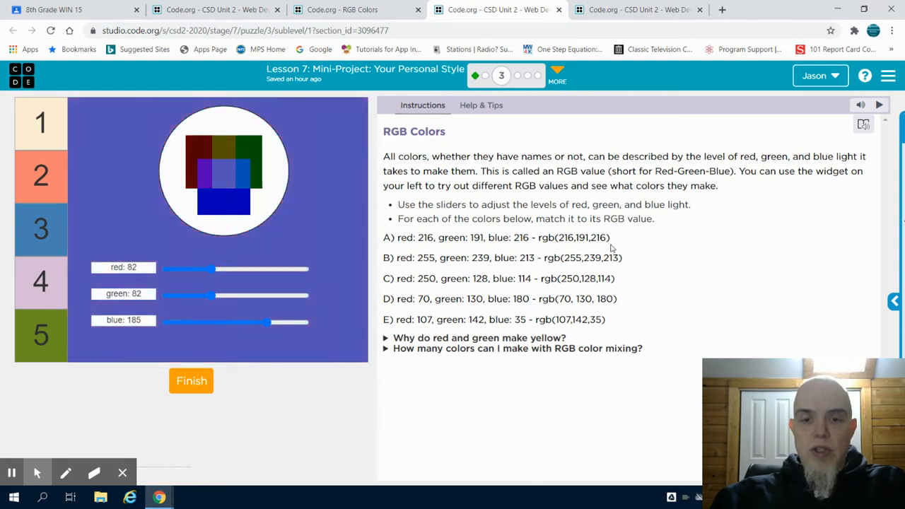
{"action": "mouse_move", "coordinate": [306, 261]}
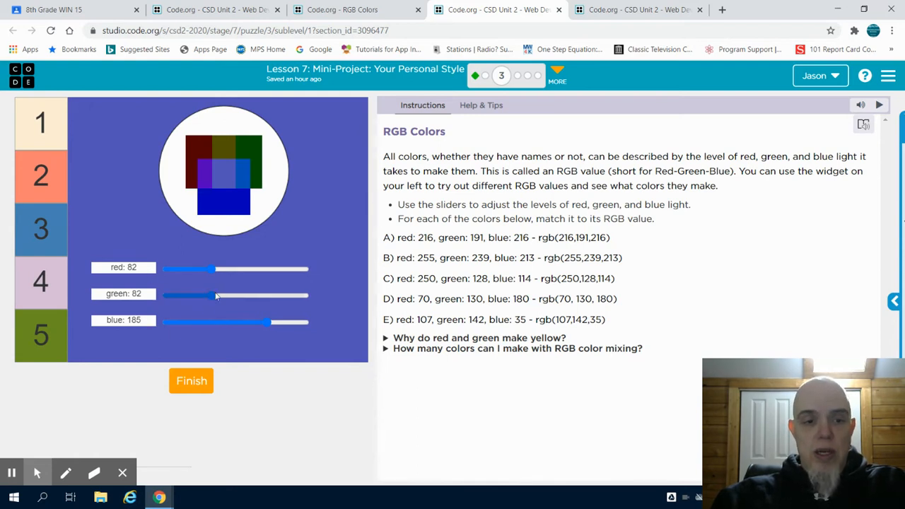
{"action": "left_click_drag", "start_coordinate": [215, 296], "coordinate": [181, 296]}
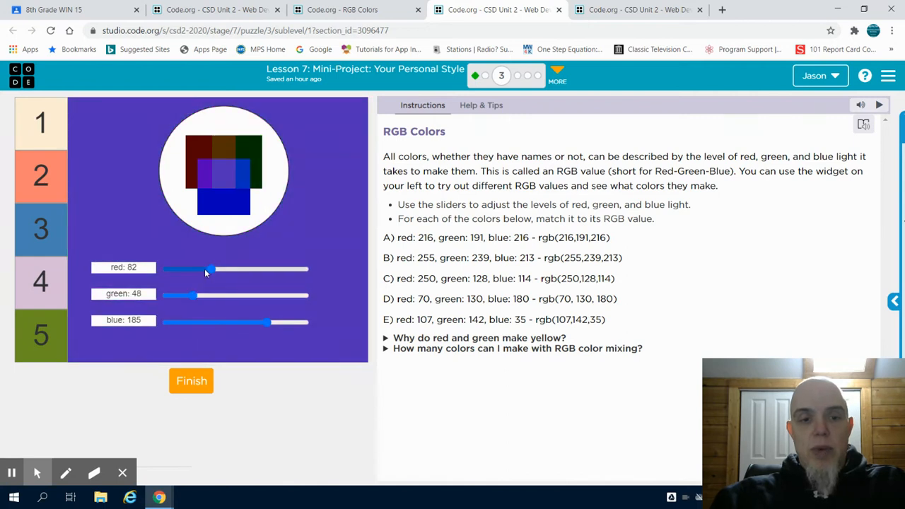
{"action": "left_click_drag", "start_coordinate": [213, 269], "coordinate": [257, 269]}
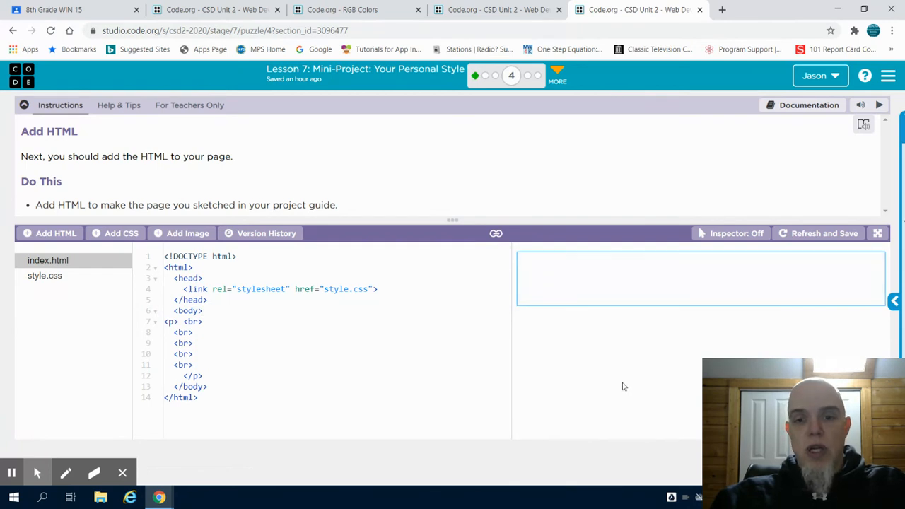
{"action": "mouse_move", "coordinate": [612, 363]}
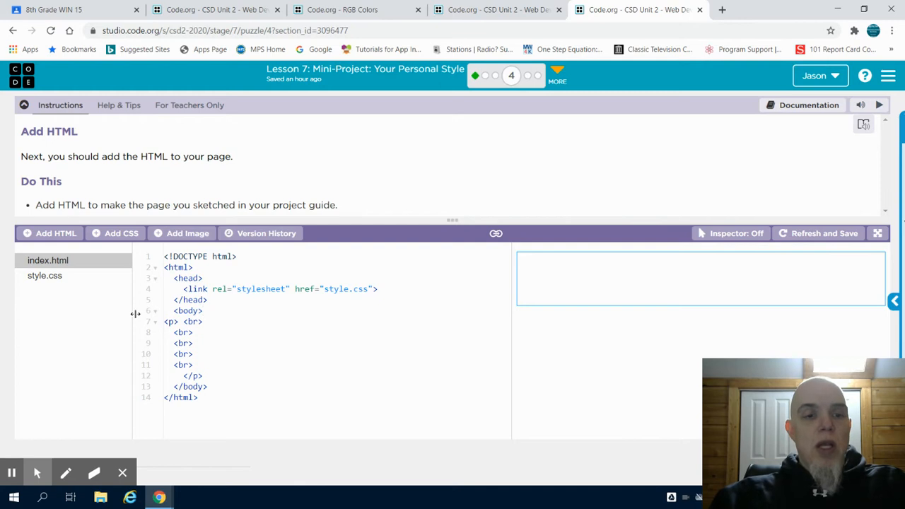
{"action": "mouse_move", "coordinate": [238, 298]}
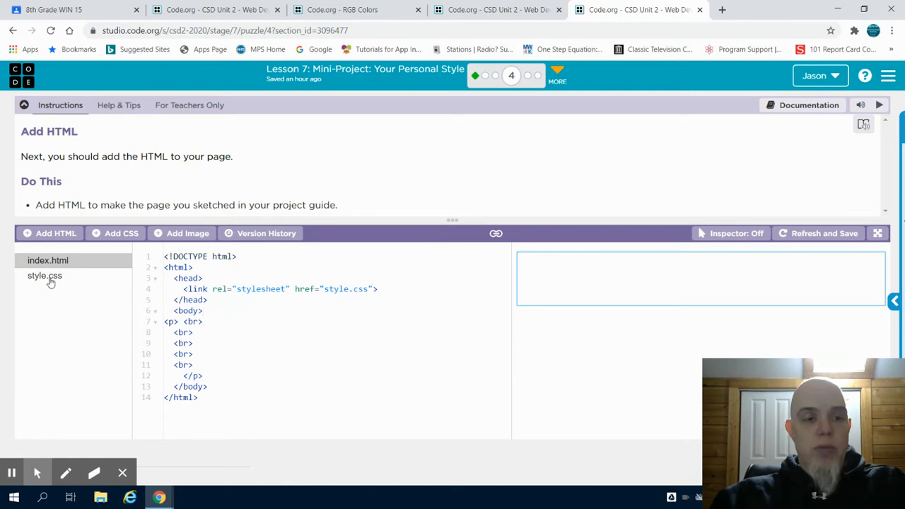
Switch the editor from index.html to the empty style.css file.
{"action": "left_click", "coordinate": [44, 276]}
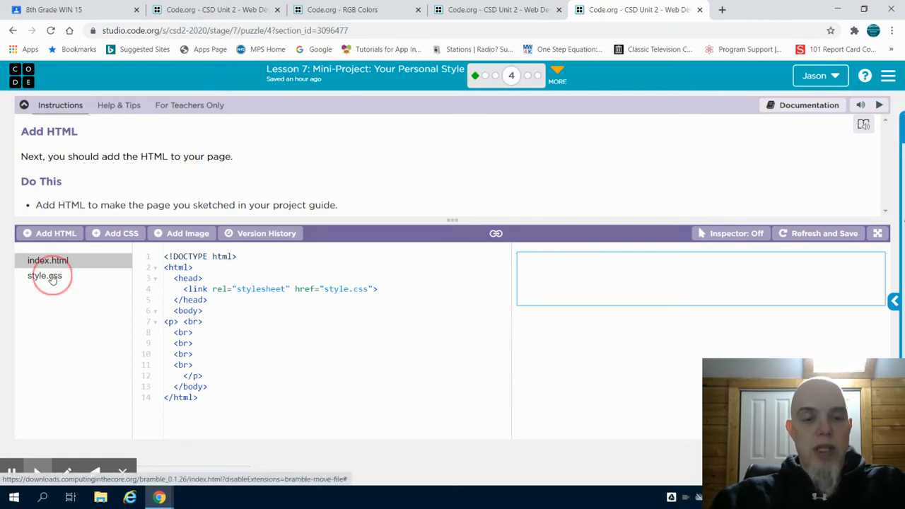
{"action": "left_click", "coordinate": [46, 276]}
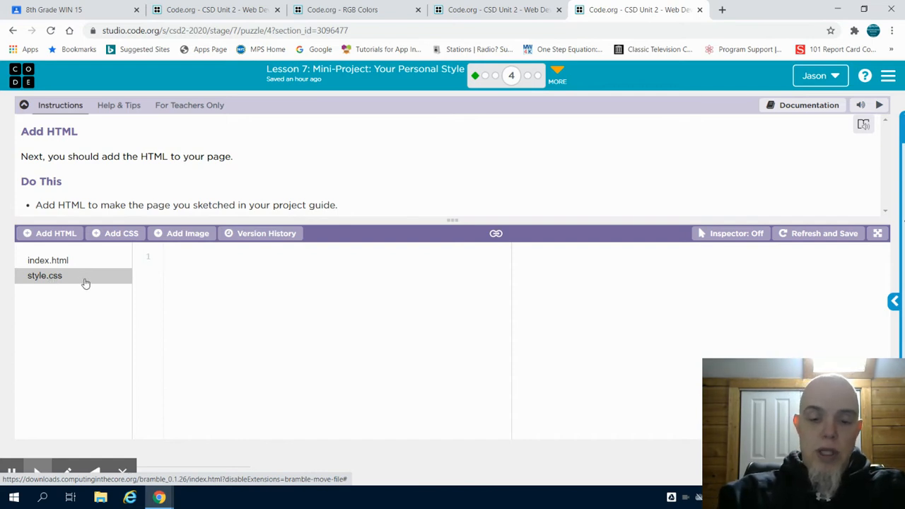
Write a p rule with background-color: rgb(250,10,99); so the paragraph shows pink.
{"action": "type", "text": "p {"}
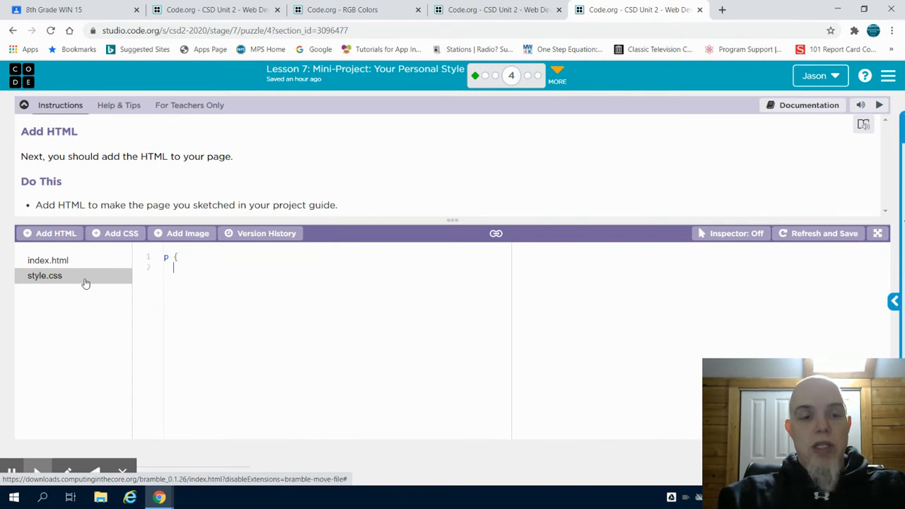
{"action": "type", "text": "background-color:"}
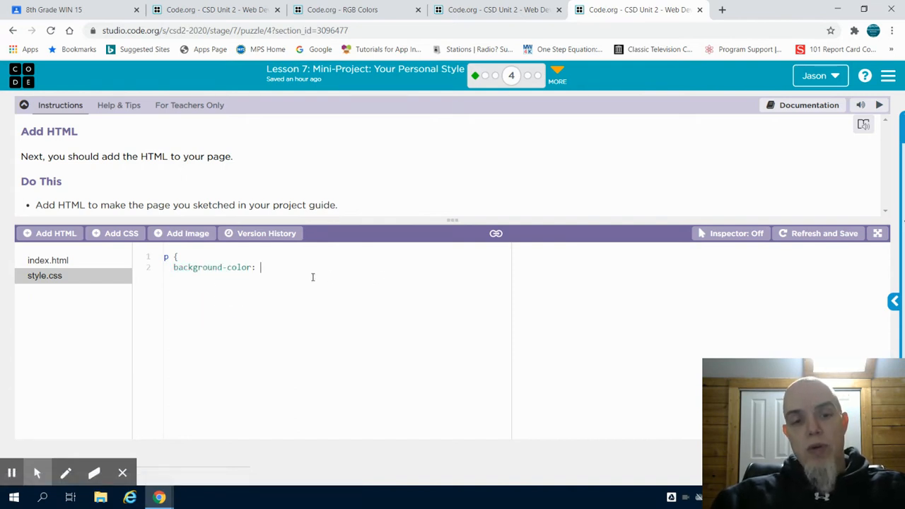
{"action": "type", "text": "rgb"}
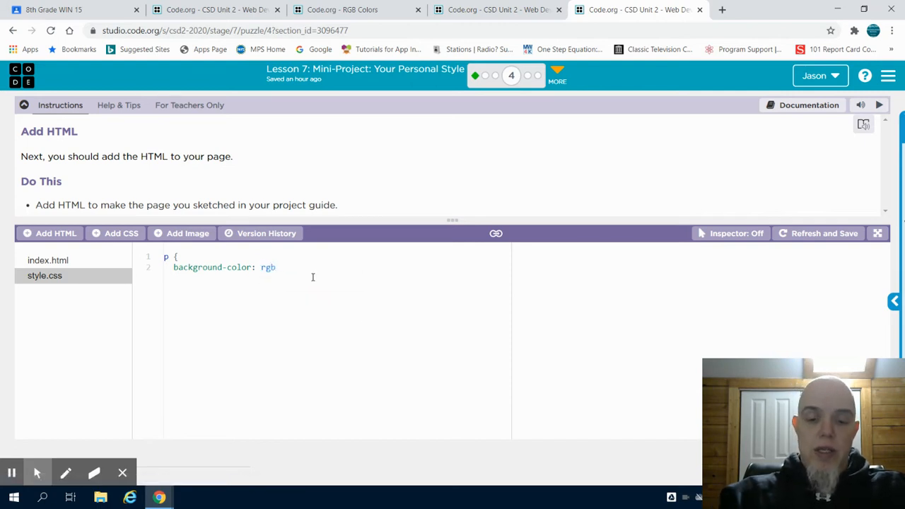
{"action": "type", "text": "("}
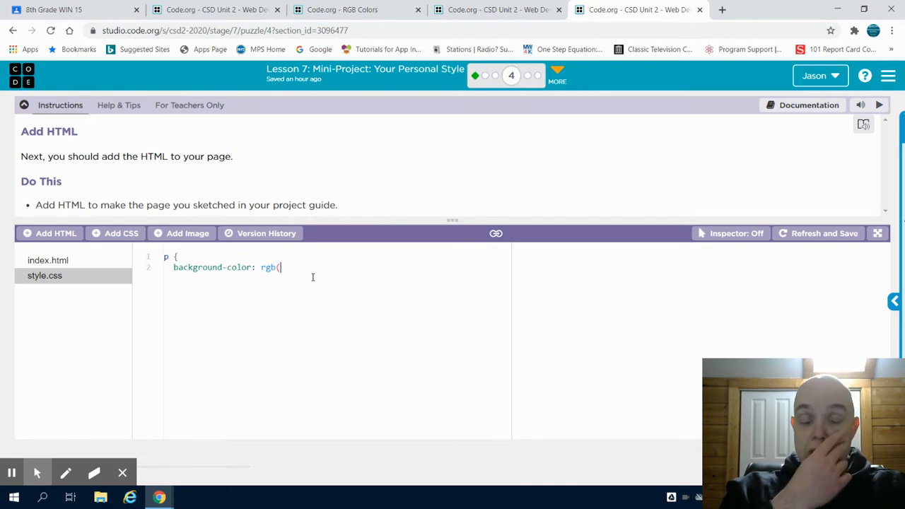
{"action": "type", "text": "25"}
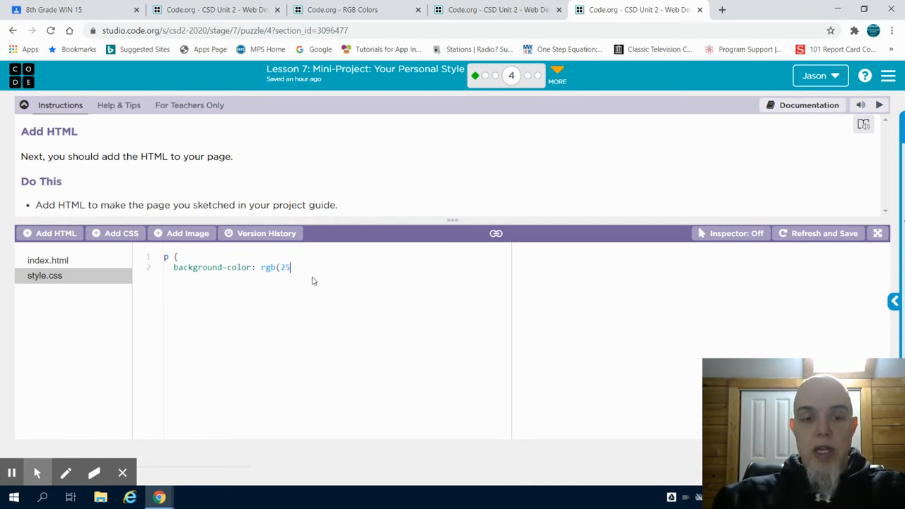
{"action": "type", "text": "0,10"}
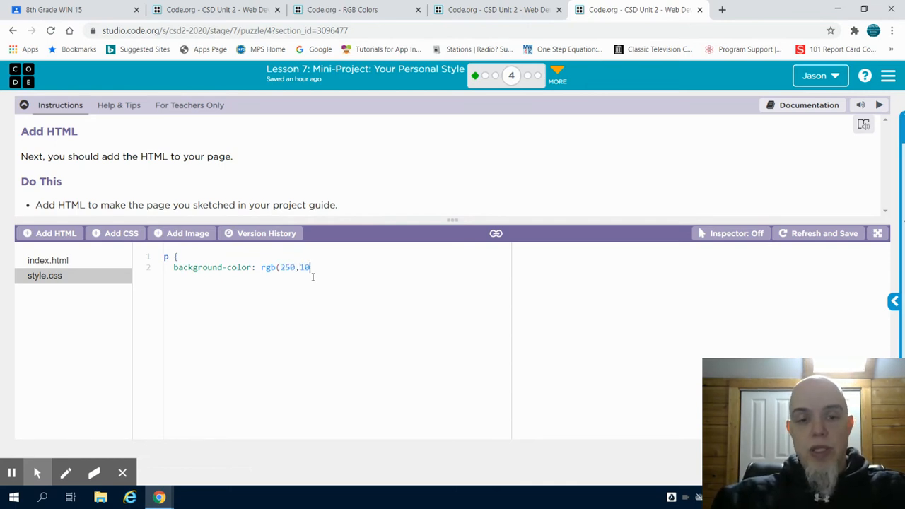
{"action": "type", "text": ",99"}
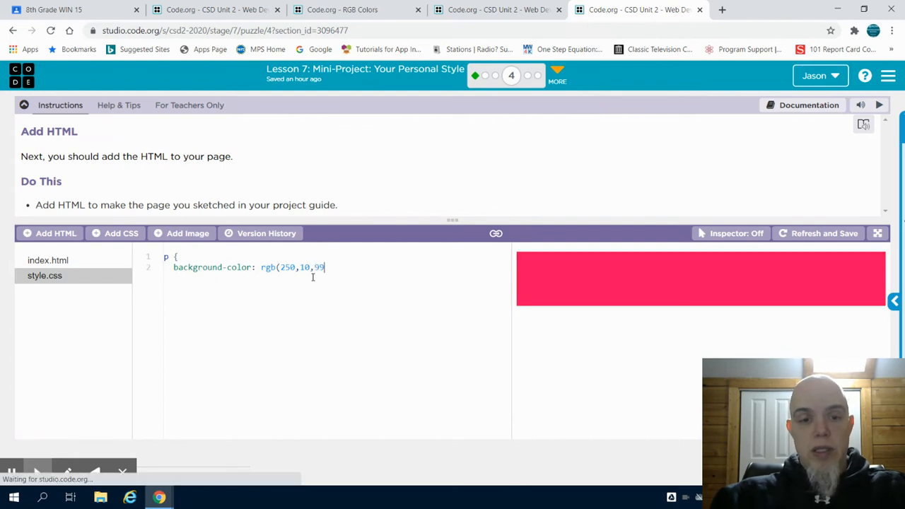
{"action": "type", "text": ")"}
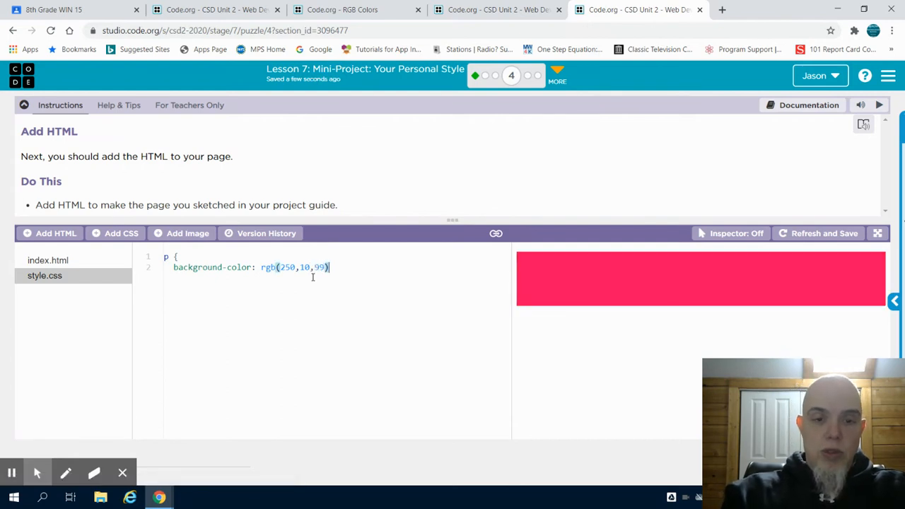
{"action": "type", "text": ";"}
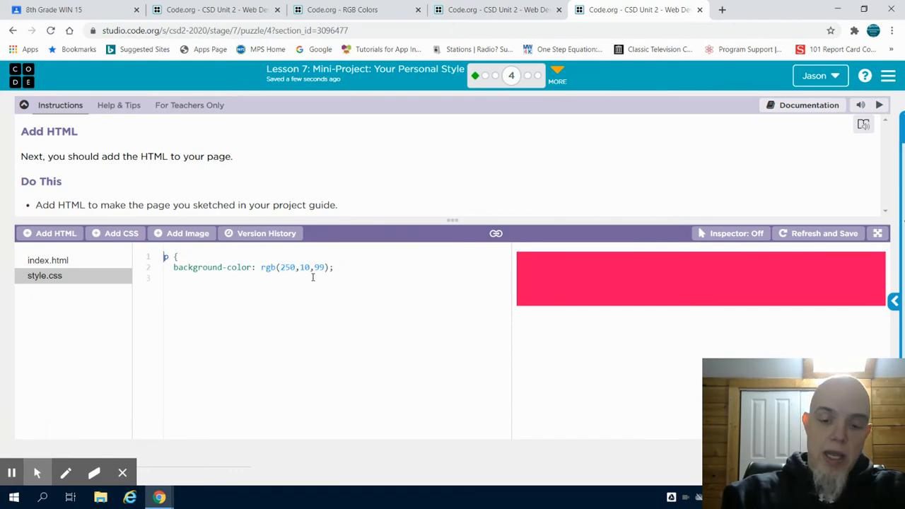
{"action": "mouse_move", "coordinate": [413, 309]}
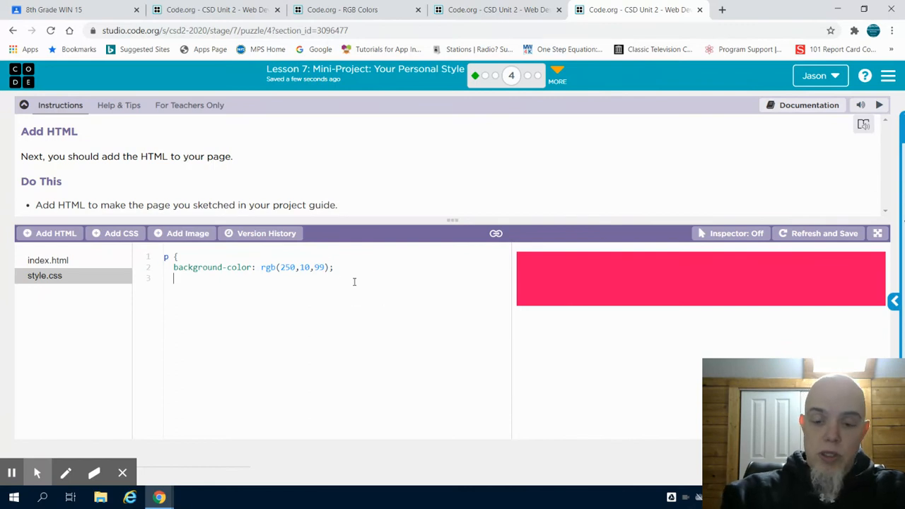
{"action": "type", "text": "}"}
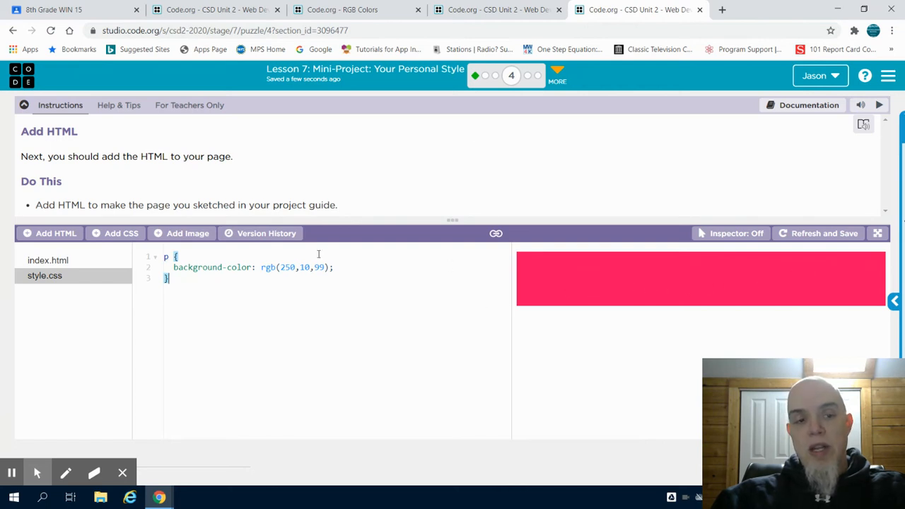
Return to index.html in the editor.
{"action": "double_click", "coordinate": [296, 267]}
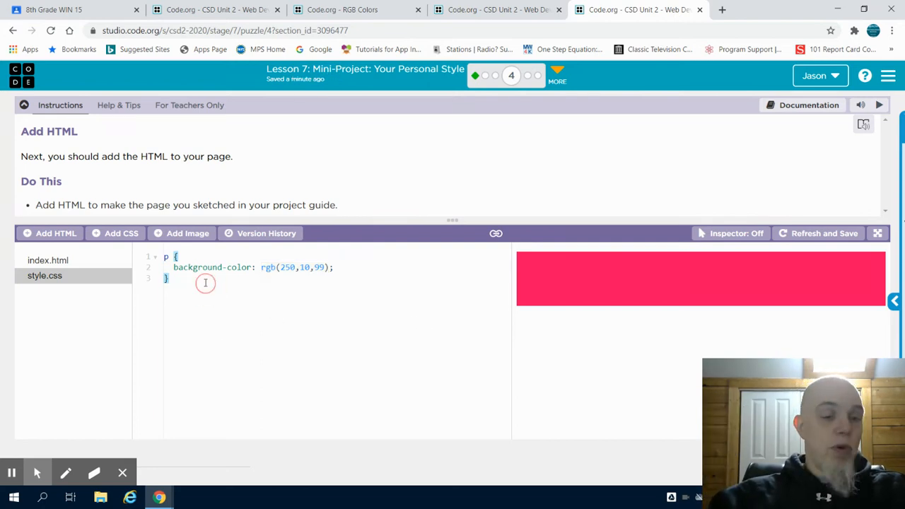
{"action": "left_click", "coordinate": [48, 260]}
{"action": "type", "text": "<"}
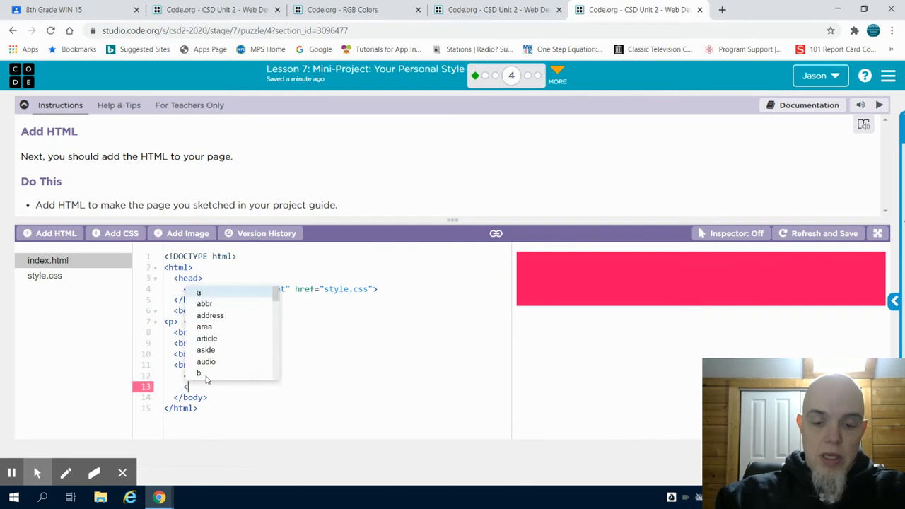
Add an <h1>HELLO</h1> heading before </body>, then go back to style.css.
{"action": "type", "text": "h1>H"}
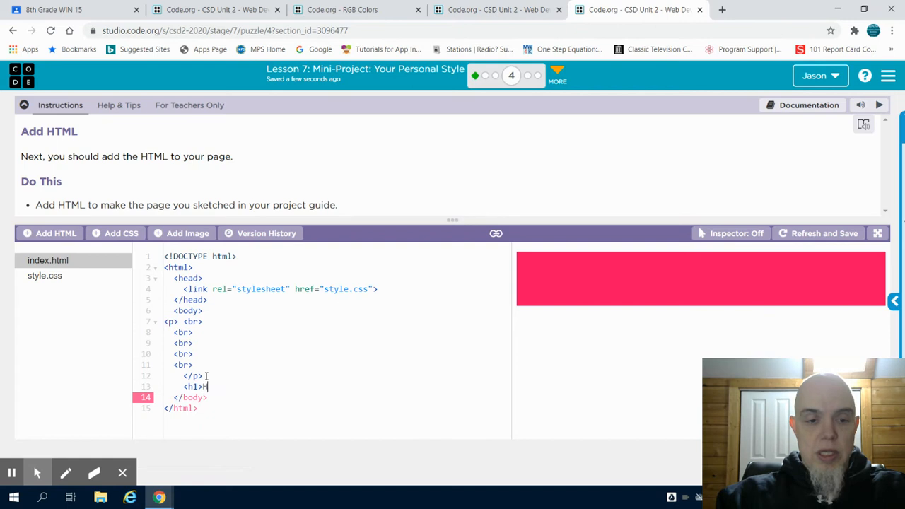
{"action": "type", "text": "ELLO"}
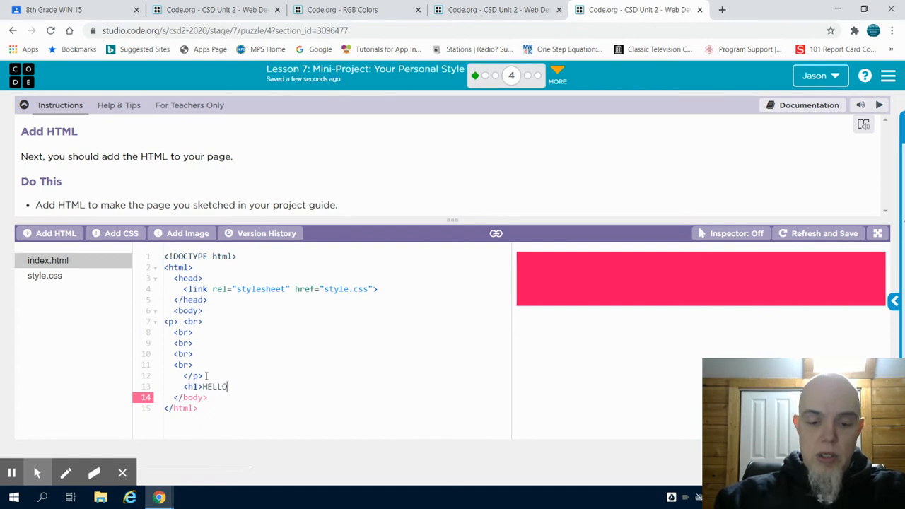
{"action": "type", "text": ","}
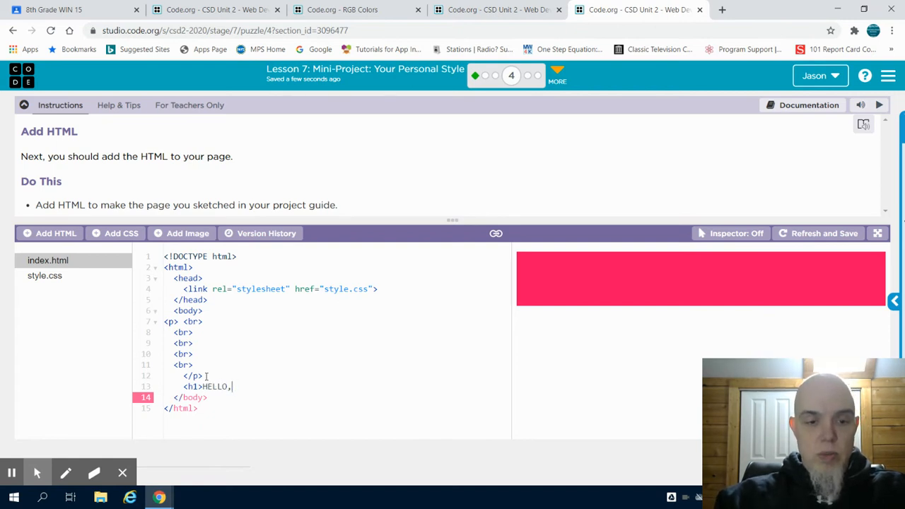
{"action": "type", "text": "</h1>"}
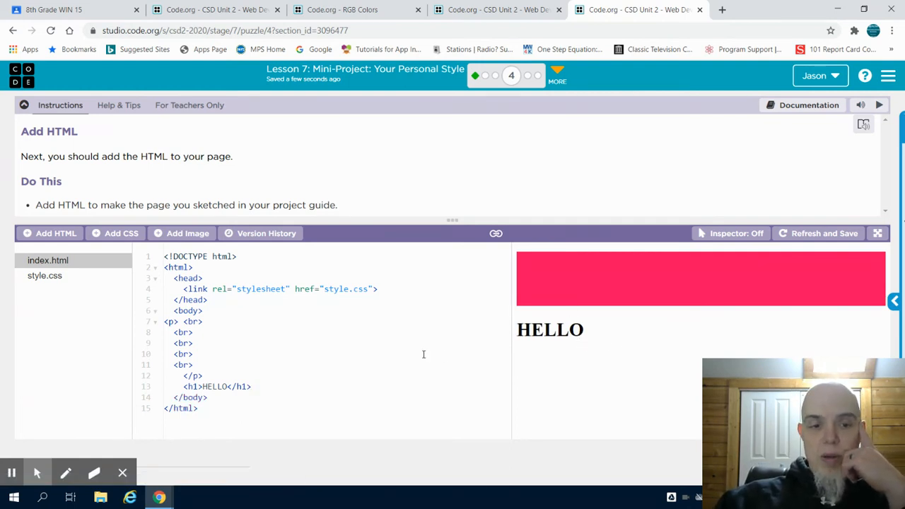
{"action": "left_click", "coordinate": [45, 275]}
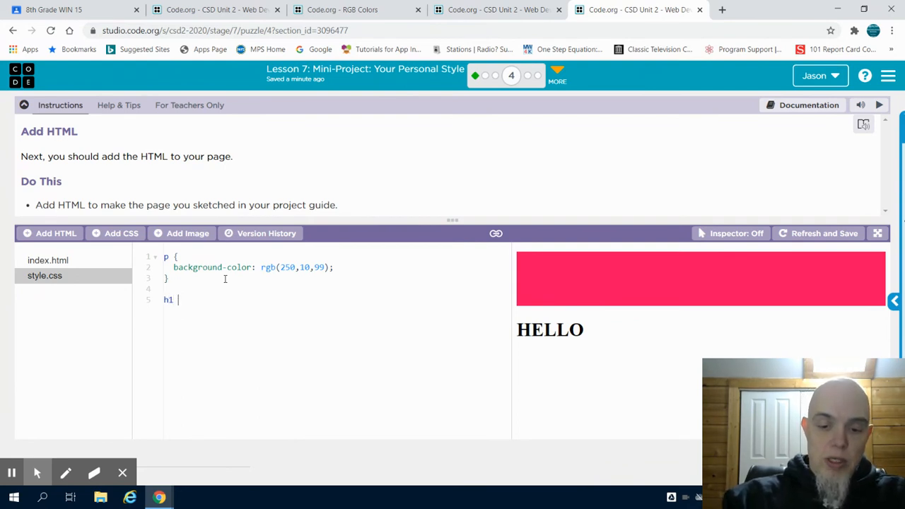
Complete the h1 rule with background-color: rgb(86,125,36); giving HELLO a green band.
{"action": "type", "text": "{back"}
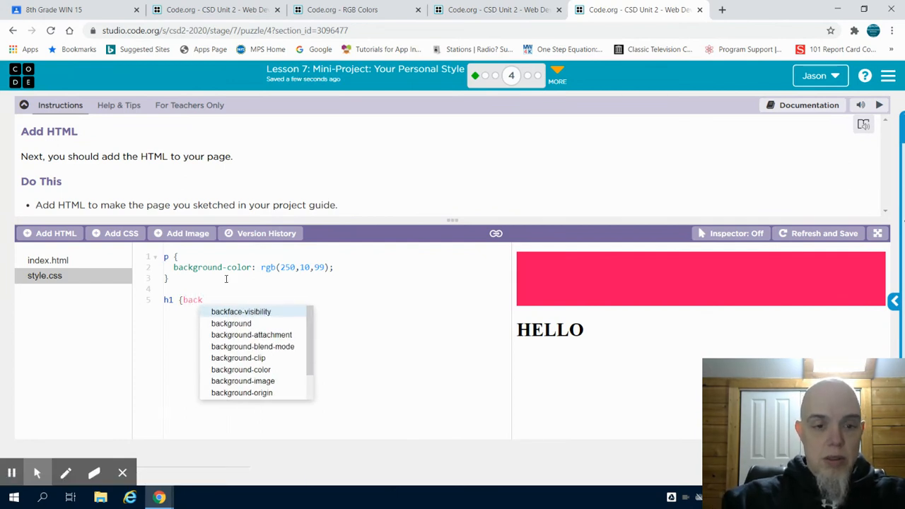
{"action": "type", "text": "r"}
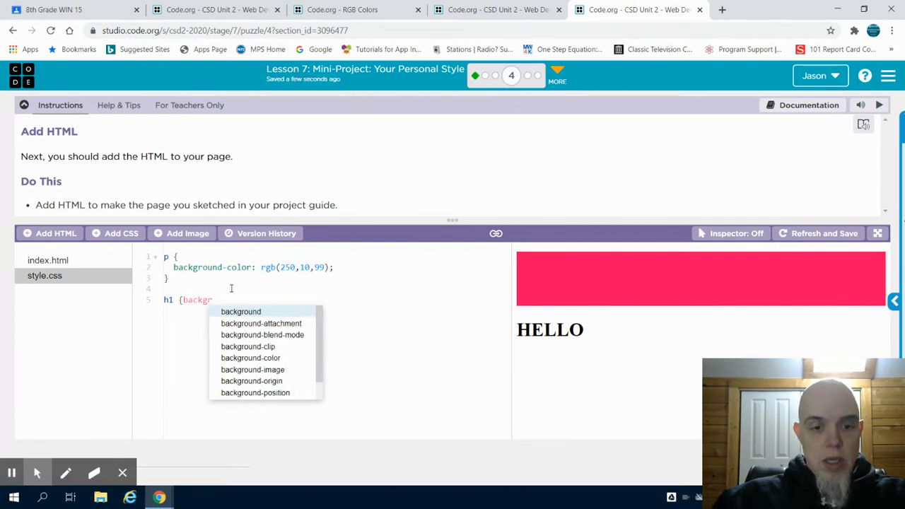
{"action": "type", "text": "background-color: rgb"}
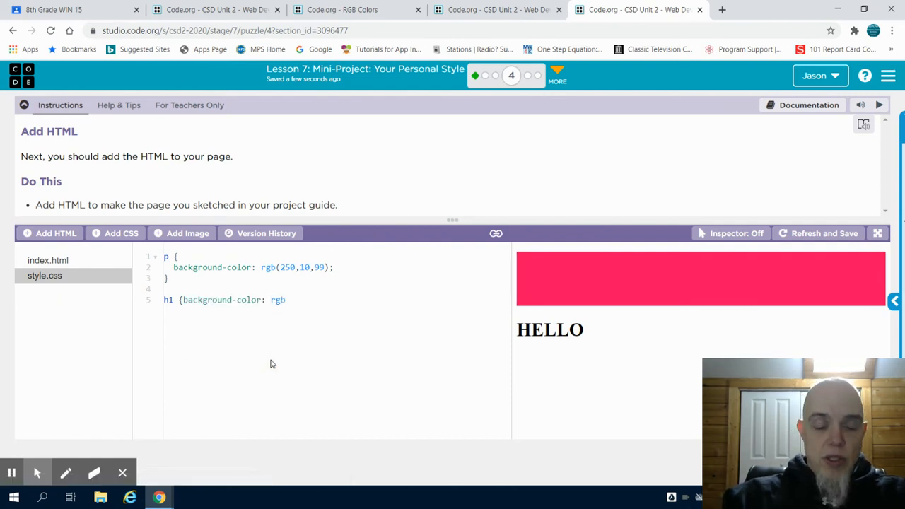
{"action": "type", "text": "("}
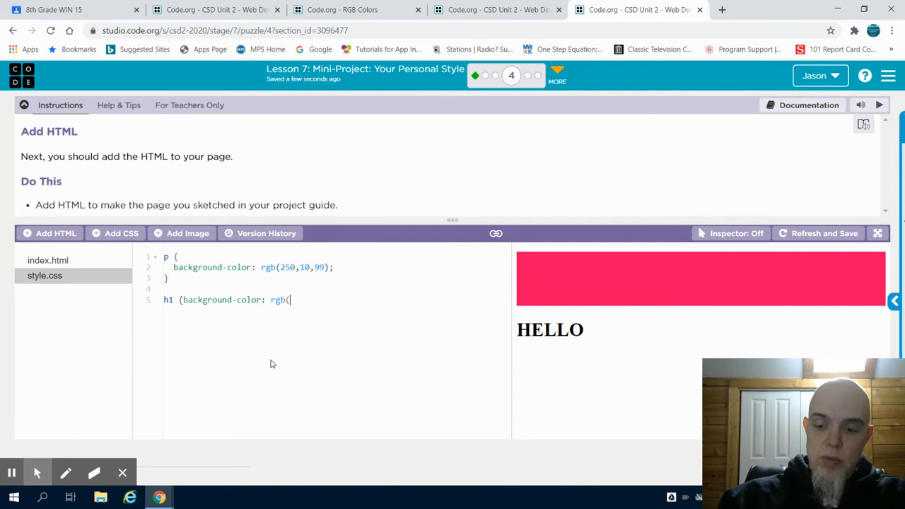
{"action": "type", "text": "86,125"}
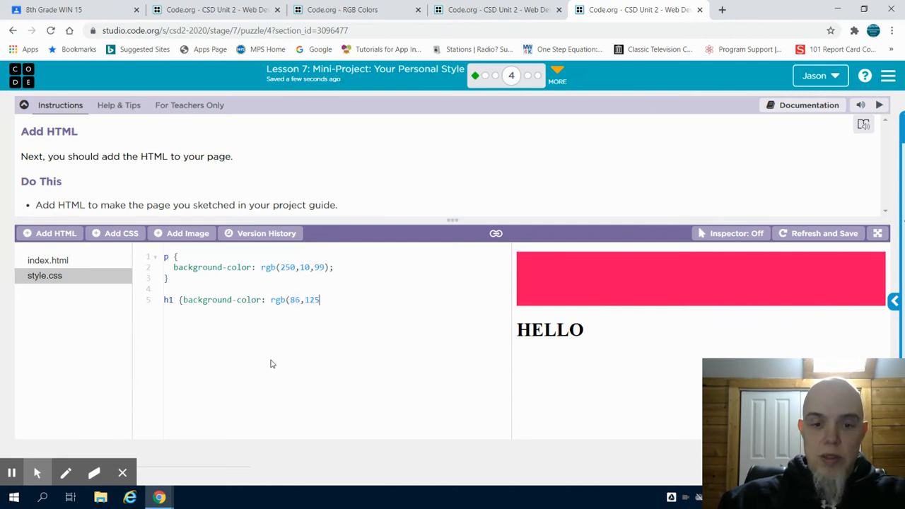
{"action": "type", "text": ",36"}
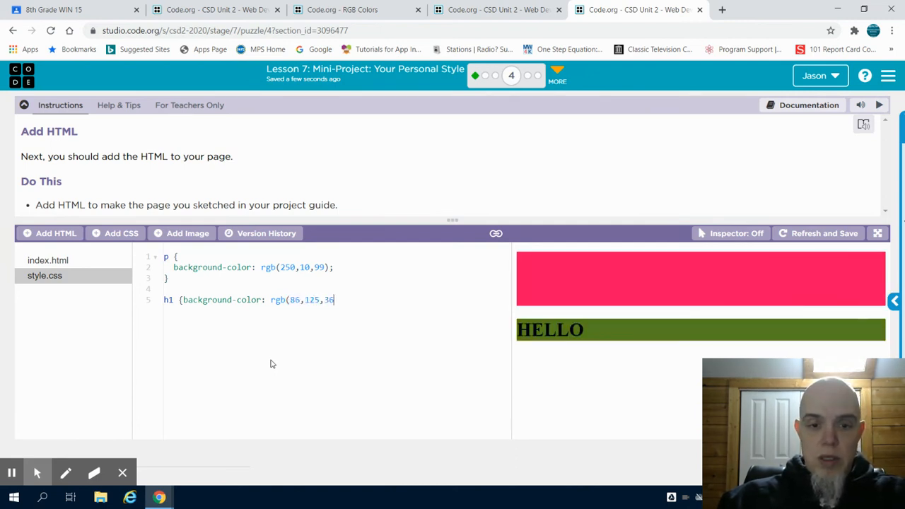
{"action": "type", "text": ")"}
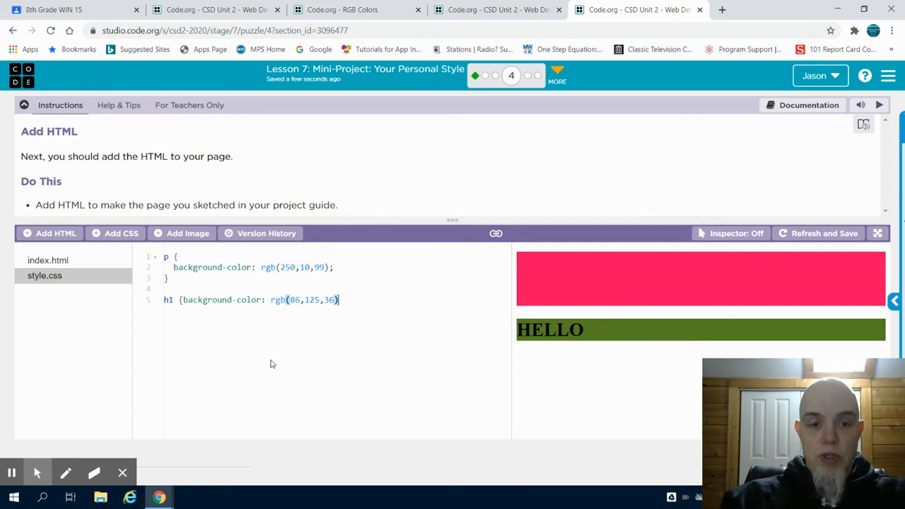
{"action": "type", "text": ";"}
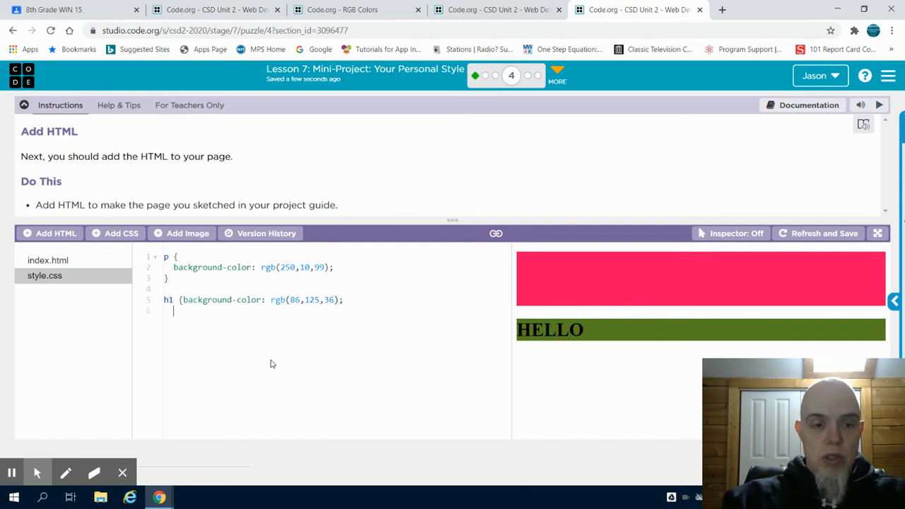
{"action": "type", "text": "}"}
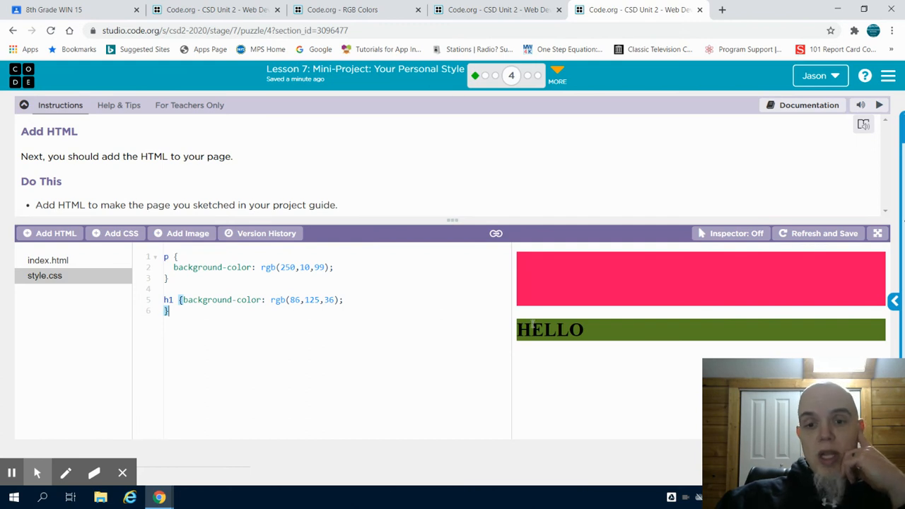
{"action": "mouse_move", "coordinate": [681, 320]}
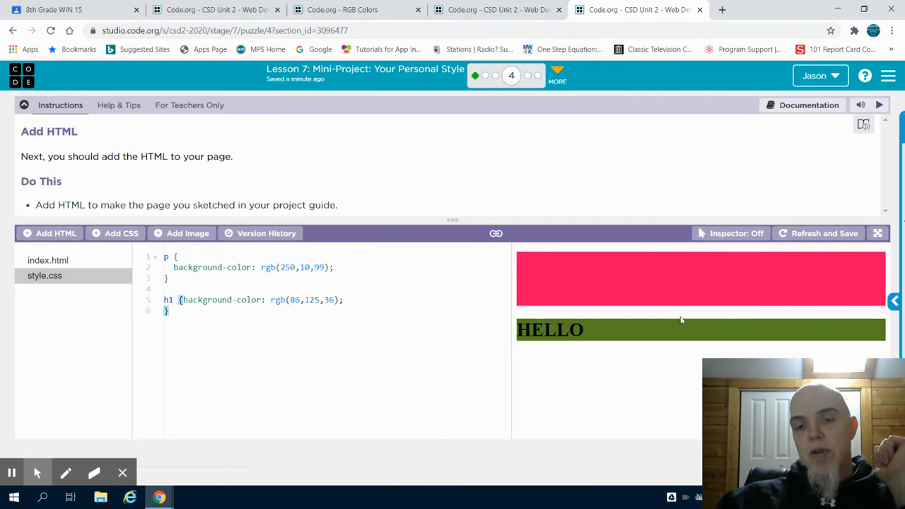
{"action": "mouse_move", "coordinate": [551, 334]}
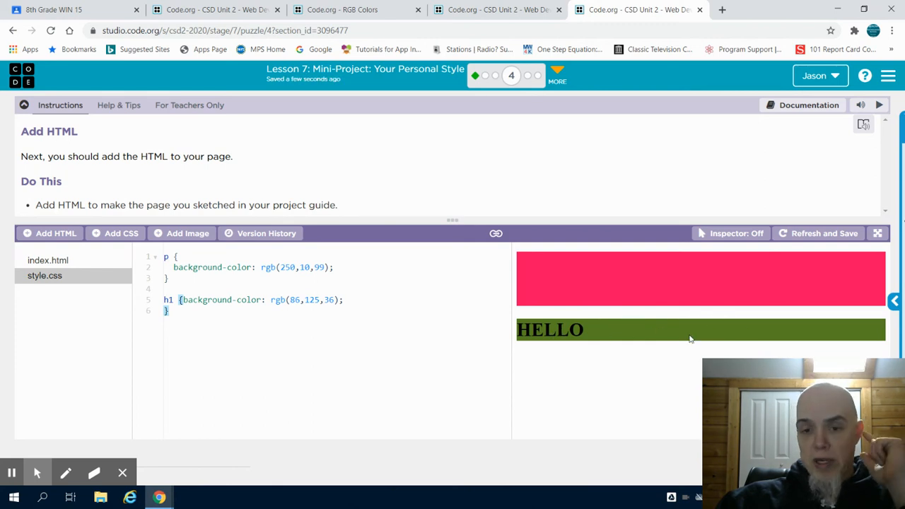
{"action": "mouse_move", "coordinate": [598, 318]}
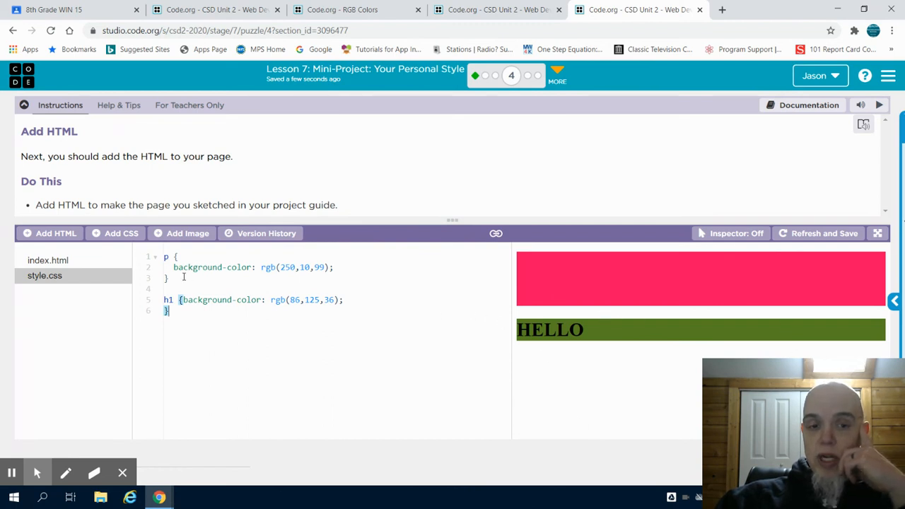
{"action": "mouse_move", "coordinate": [640, 278]}
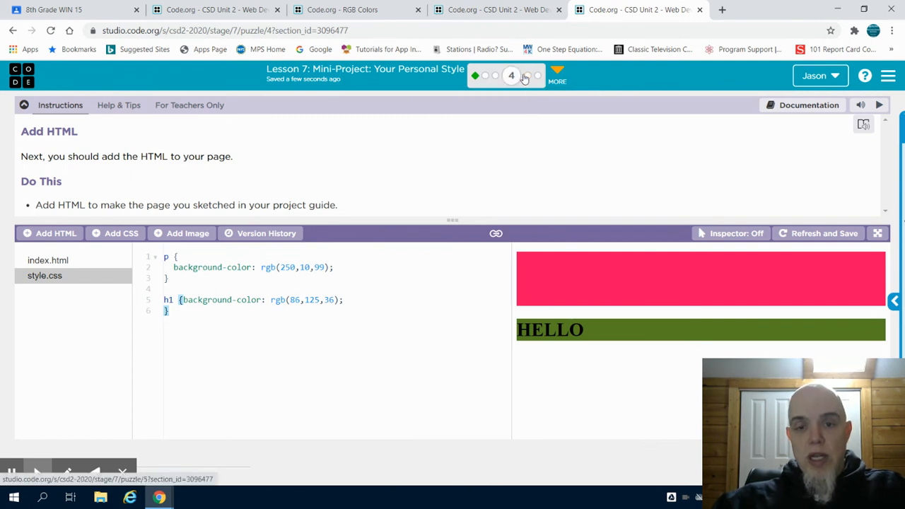
{"action": "mouse_move", "coordinate": [353, 126]}
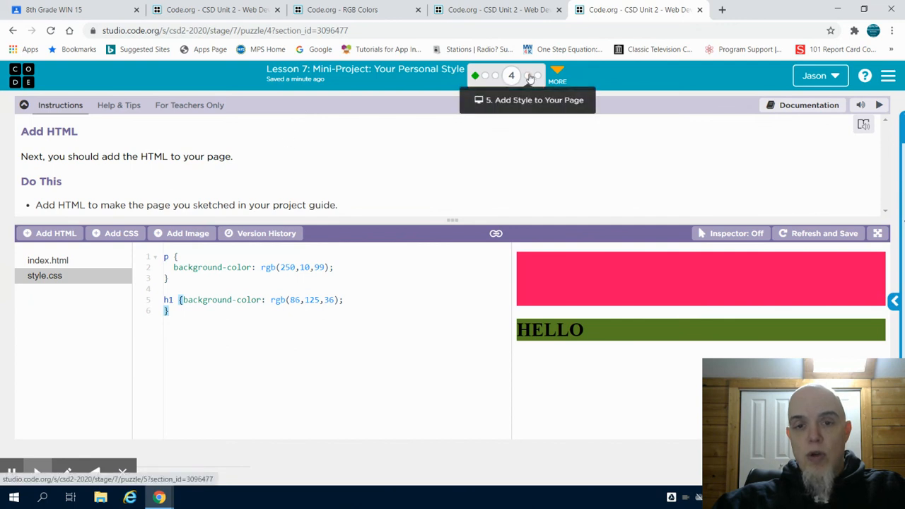
Advance to level 5, Add Style to Your Page.
{"action": "left_click", "coordinate": [528, 77]}
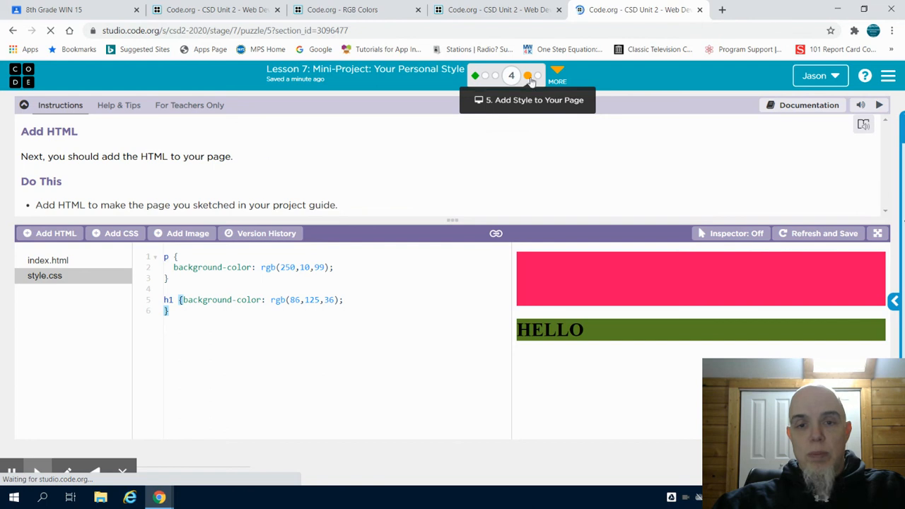
{"action": "left_click", "coordinate": [50, 31]}
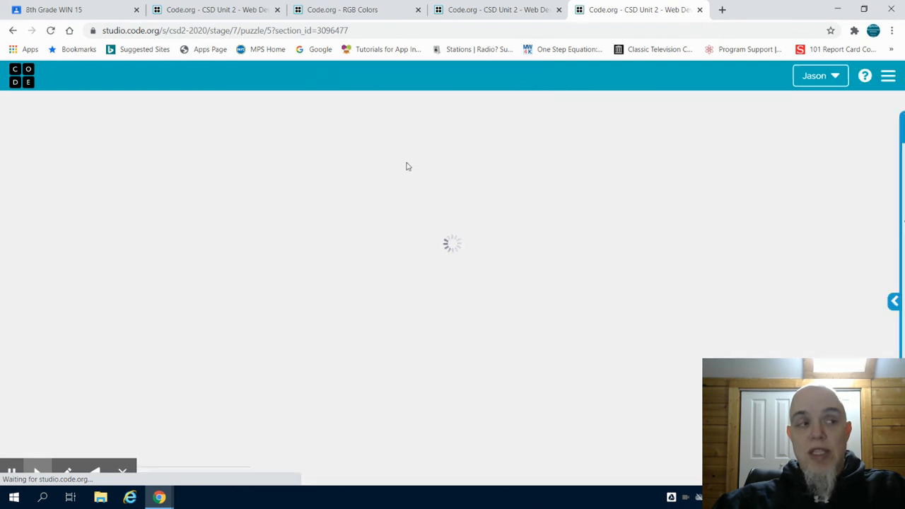